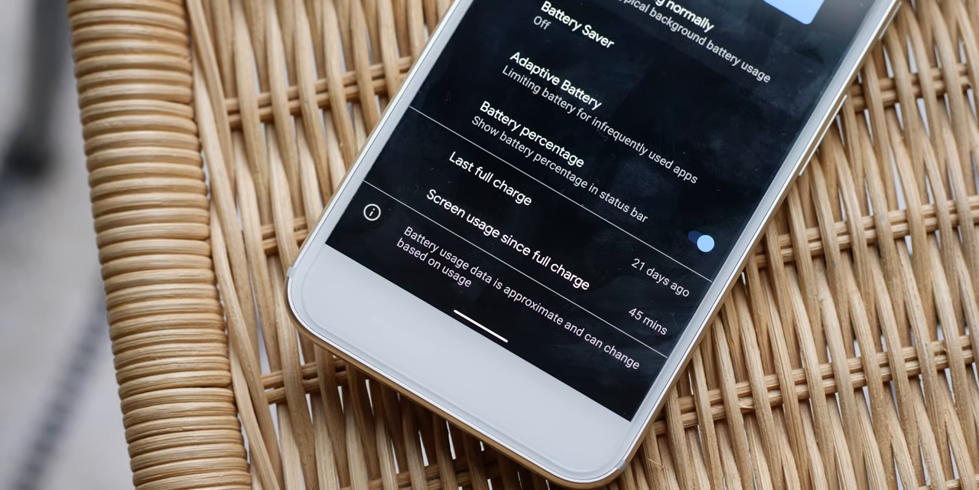
{"action": "scroll", "scroll_direction": "up", "scroll_amount": 3}
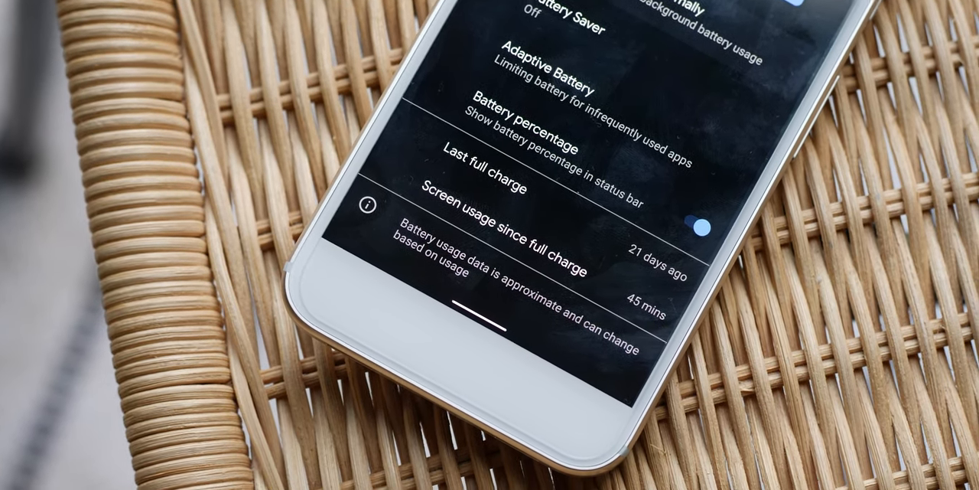